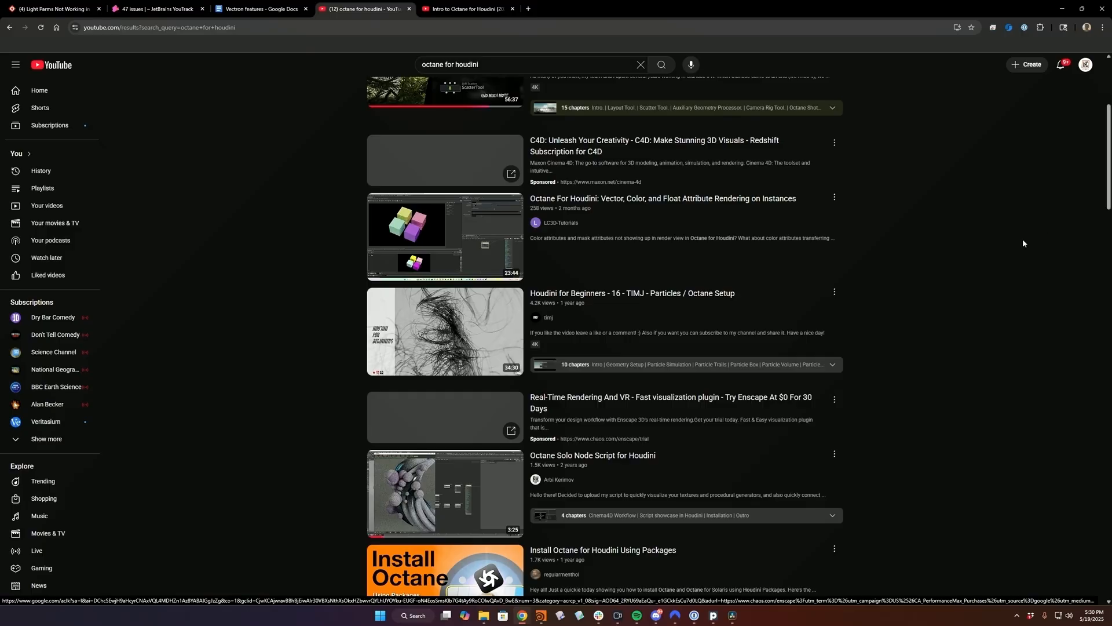
# - Browse down through the Houdini forum listing toward the Releases sub-forum topics
pyautogui.scroll(-3)
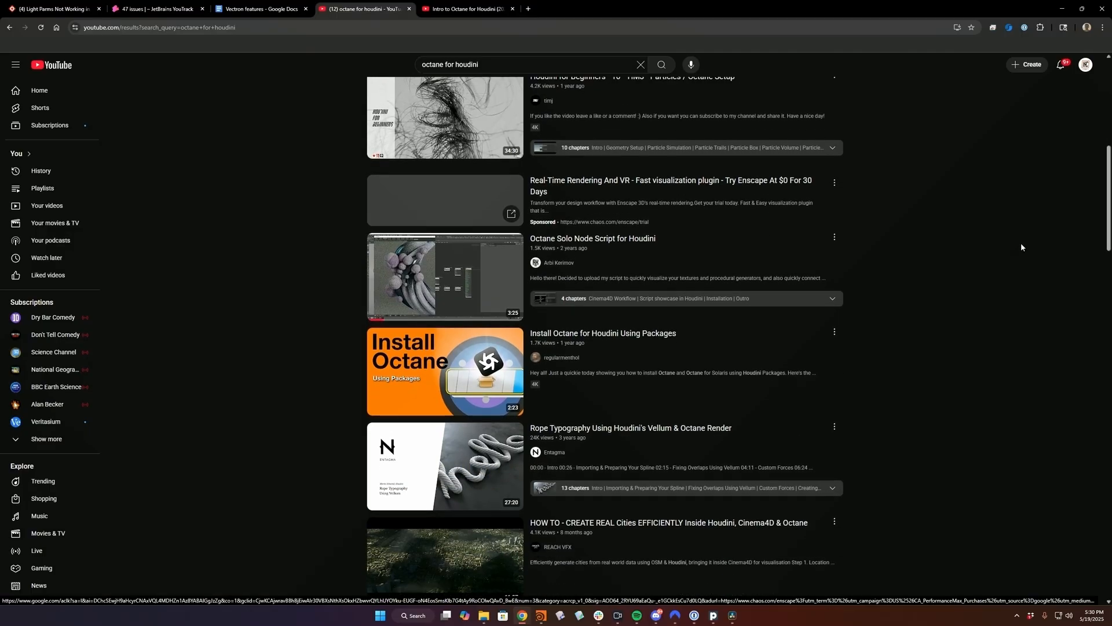
pyautogui.scroll(-3)
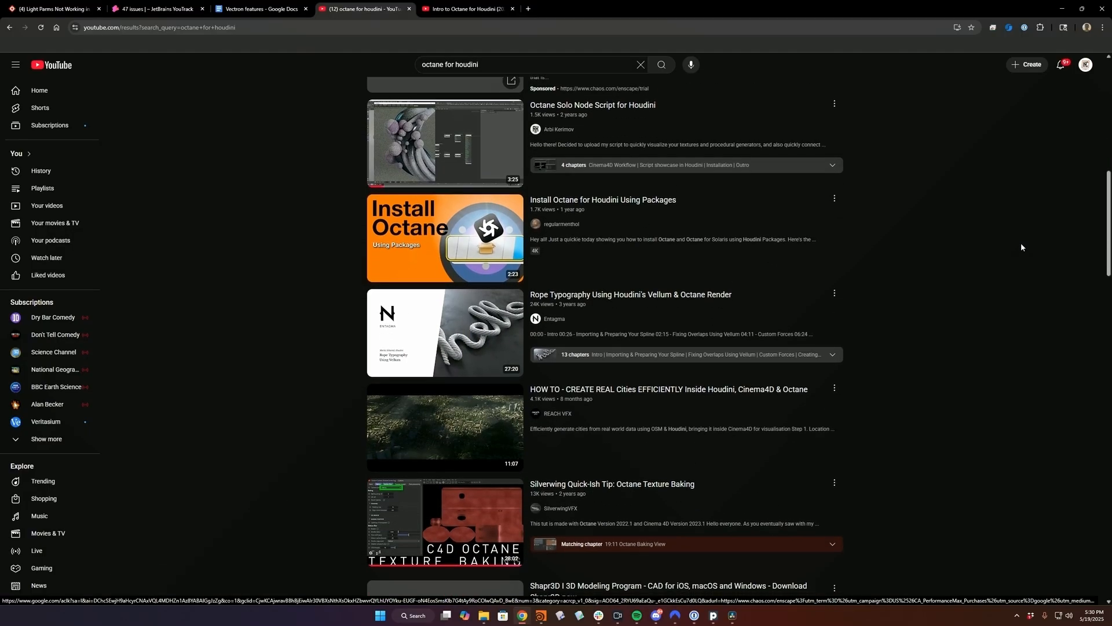
pyautogui.scroll(-3)
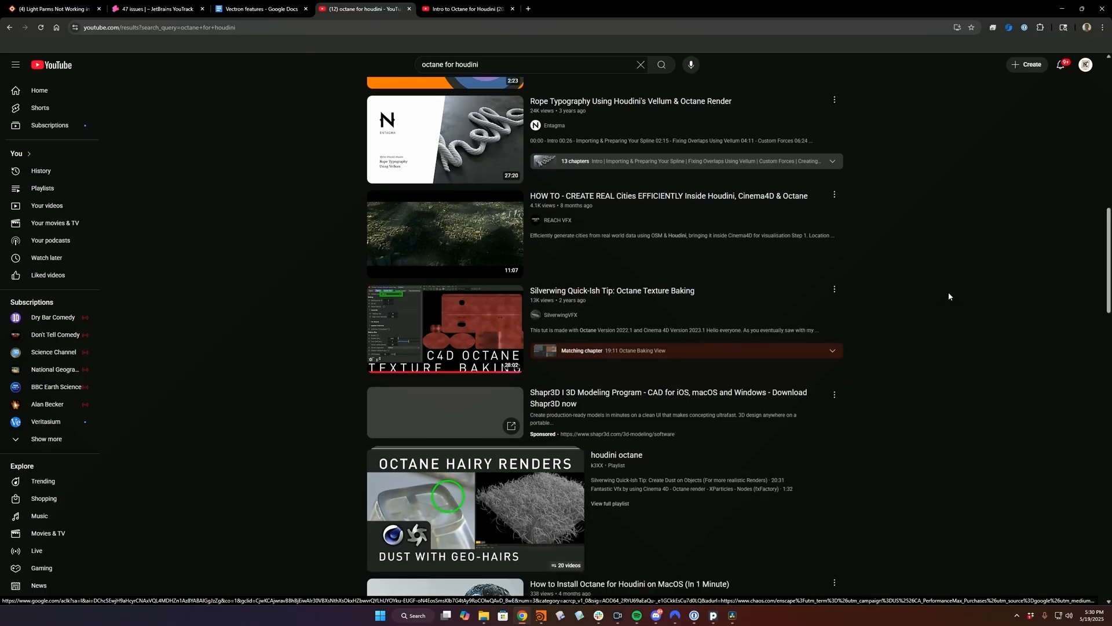
pyautogui.scroll(-3)
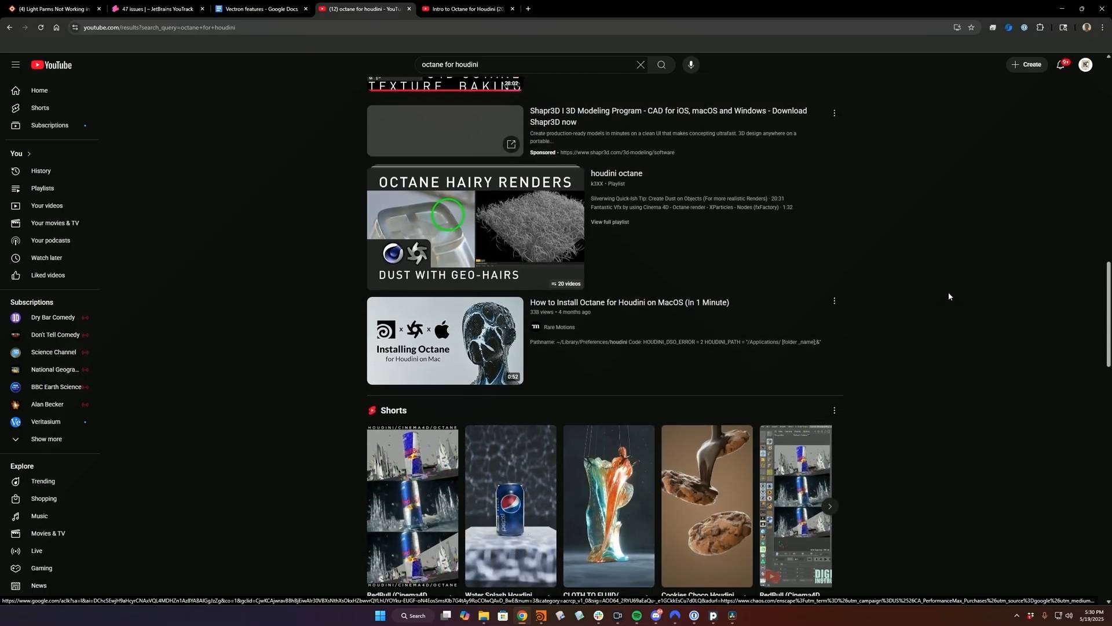
pyautogui.scroll(-3)
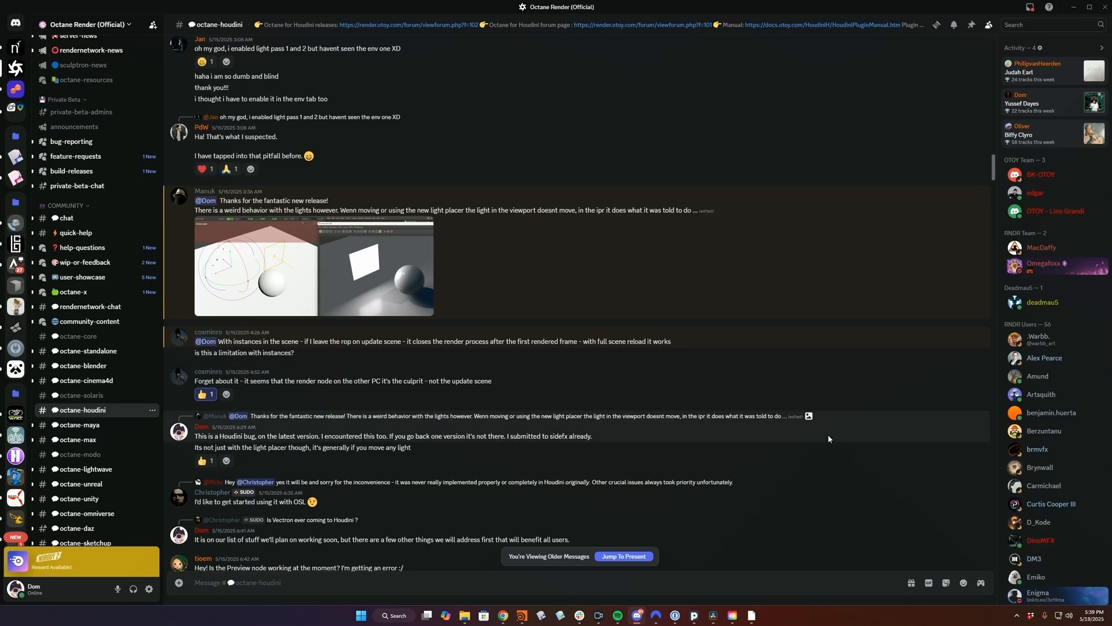
pyautogui.scroll(-3)
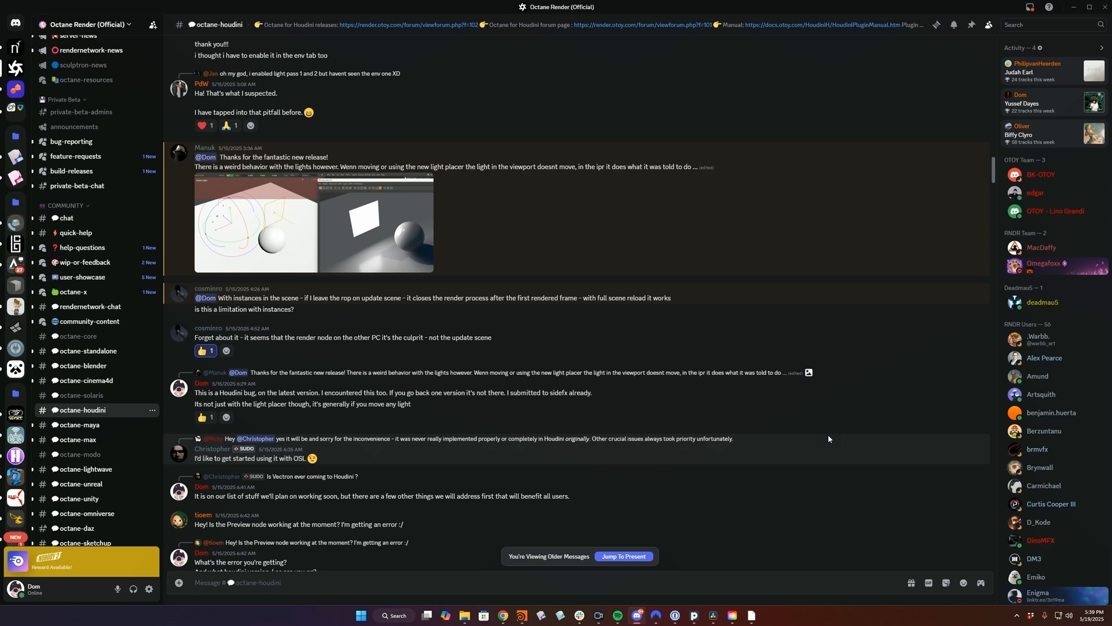
pyautogui.scroll(-3)
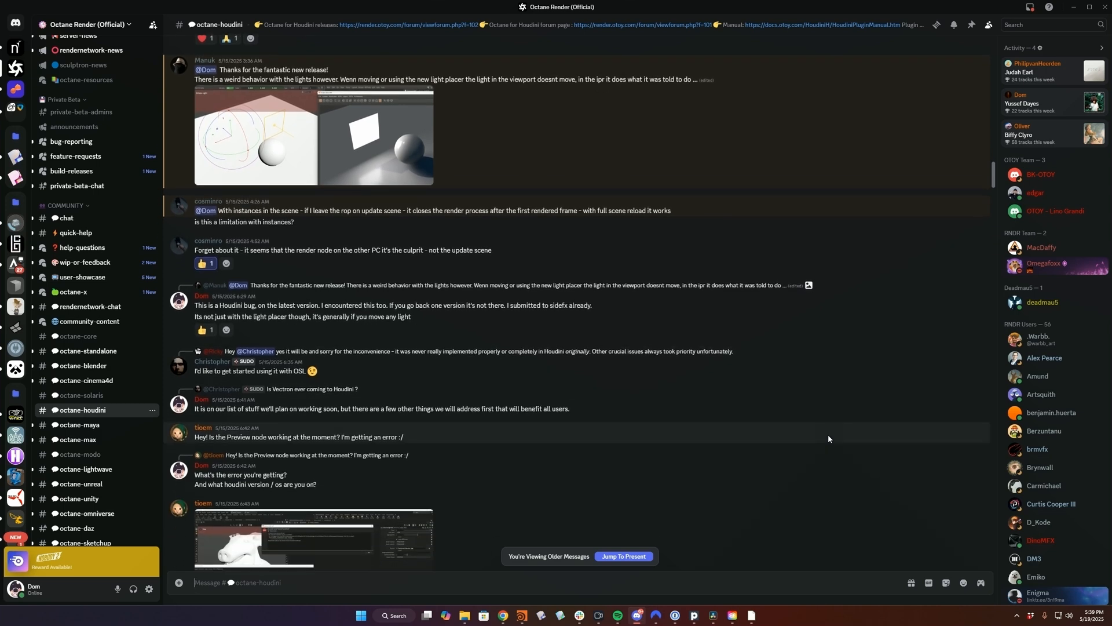
pyautogui.scroll(-3)
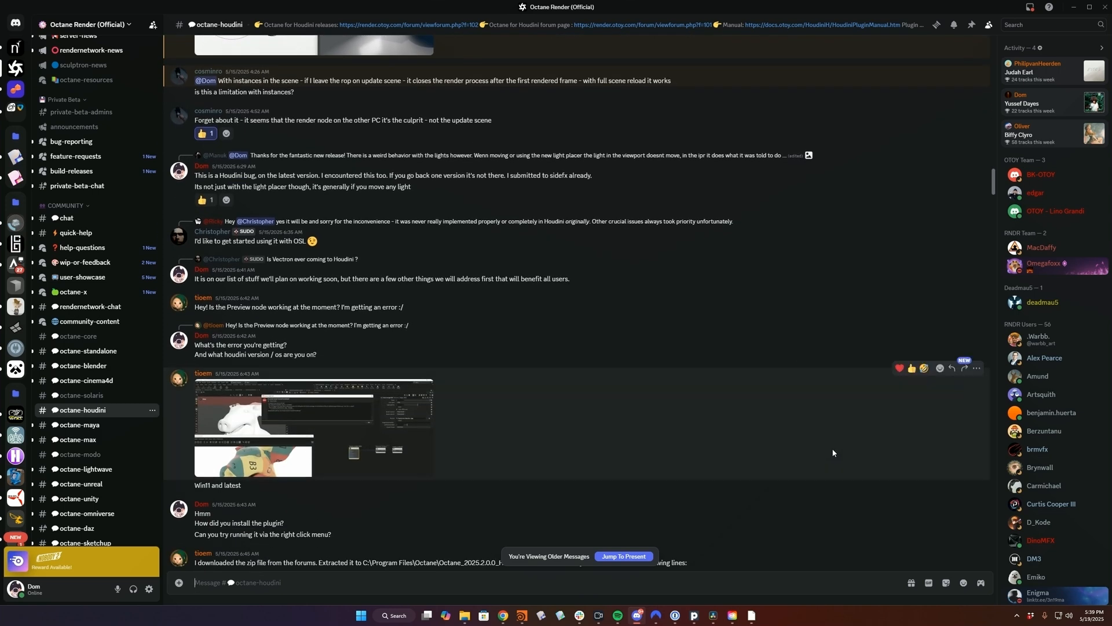
pyautogui.scroll(-3)
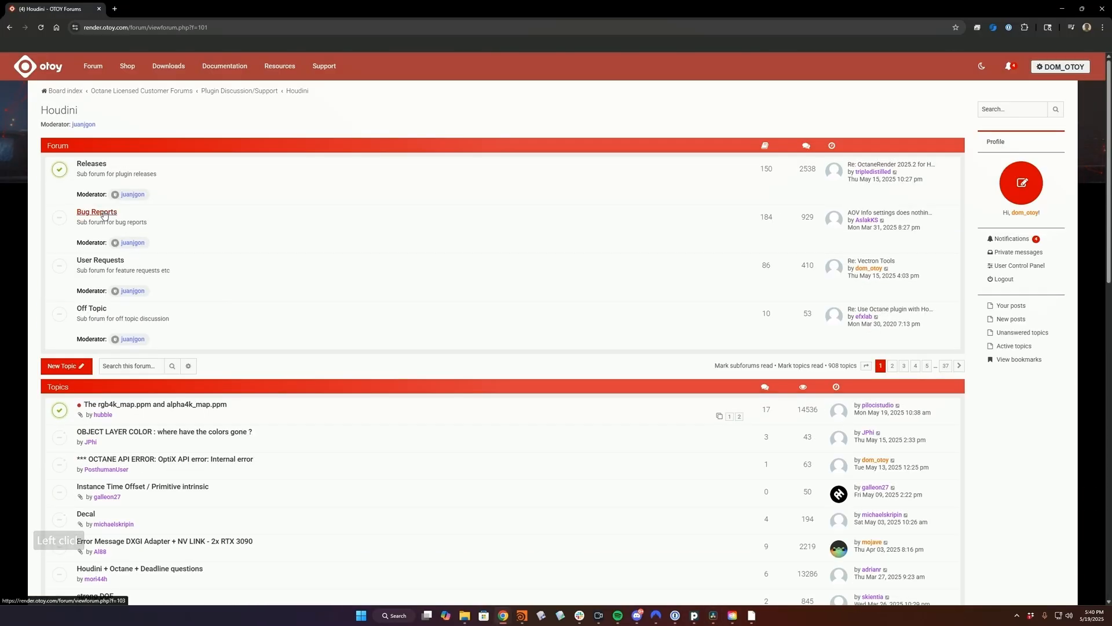
# - Open the OctaneRender 2025.2 for Houdini release topic and scroll to its downloads
pyautogui.click(96, 212)
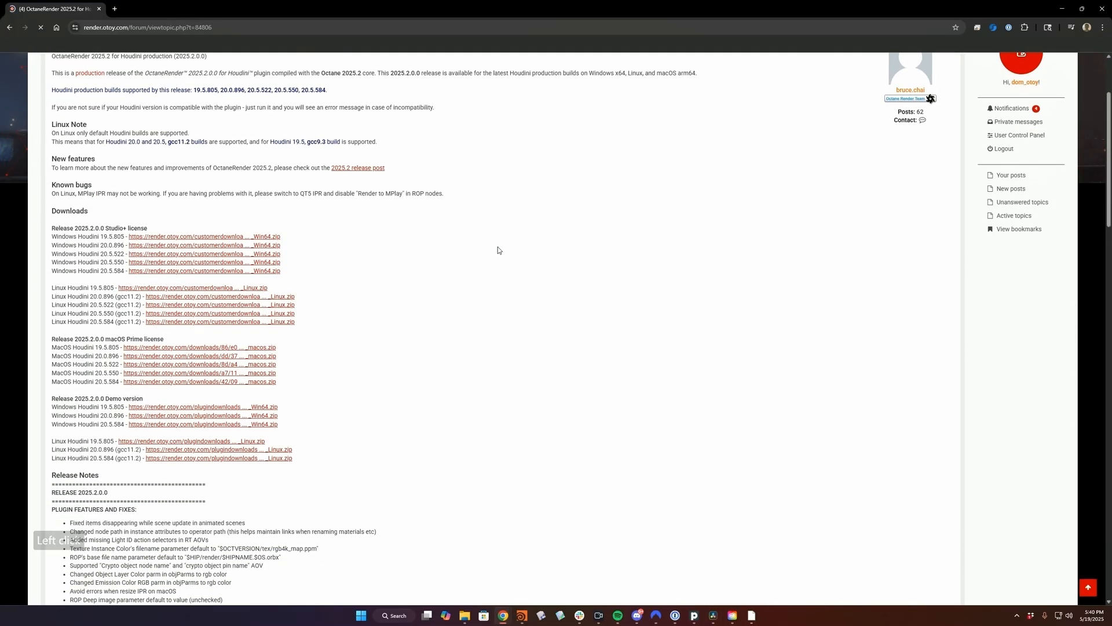
pyautogui.scroll(-3)
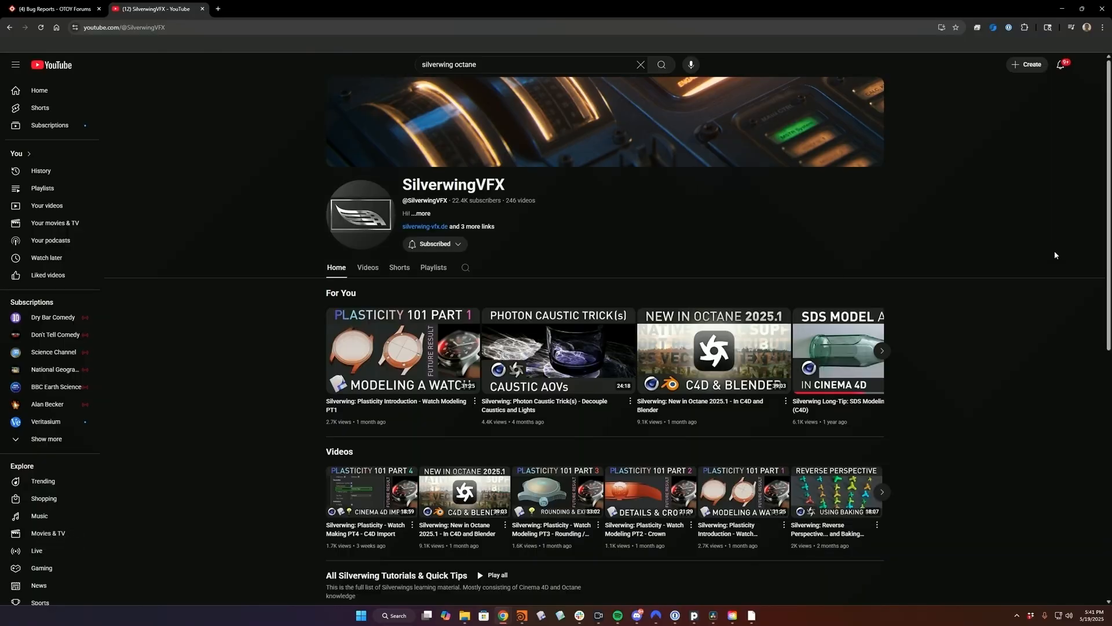
# - Show the full Videos list on the SilverwingVFX channel page
pyautogui.scroll(-3)
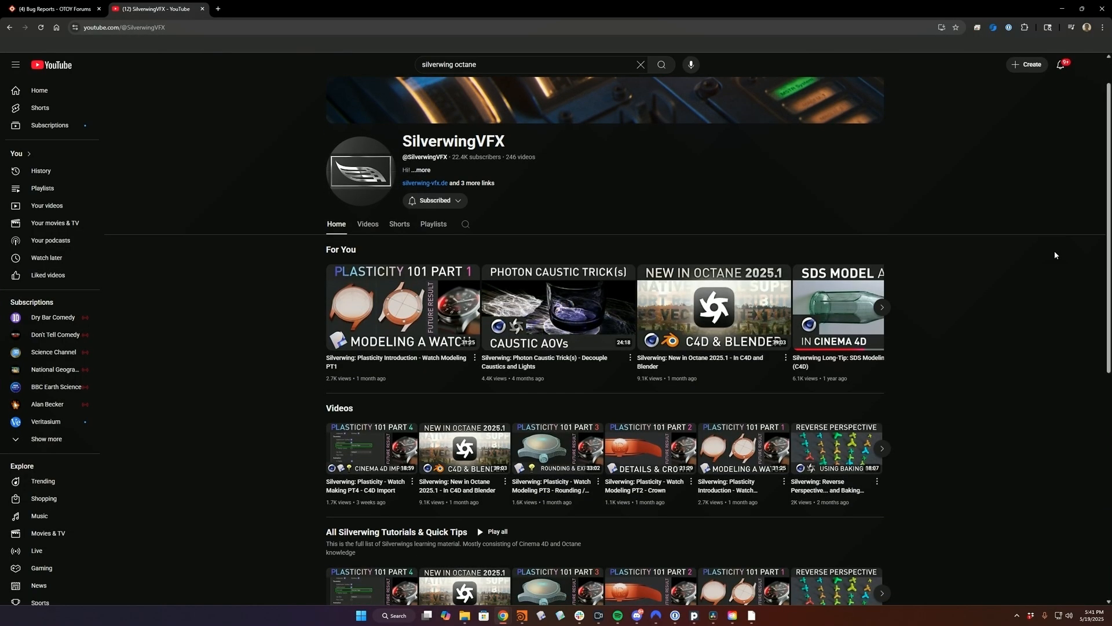
pyautogui.scroll(-3)
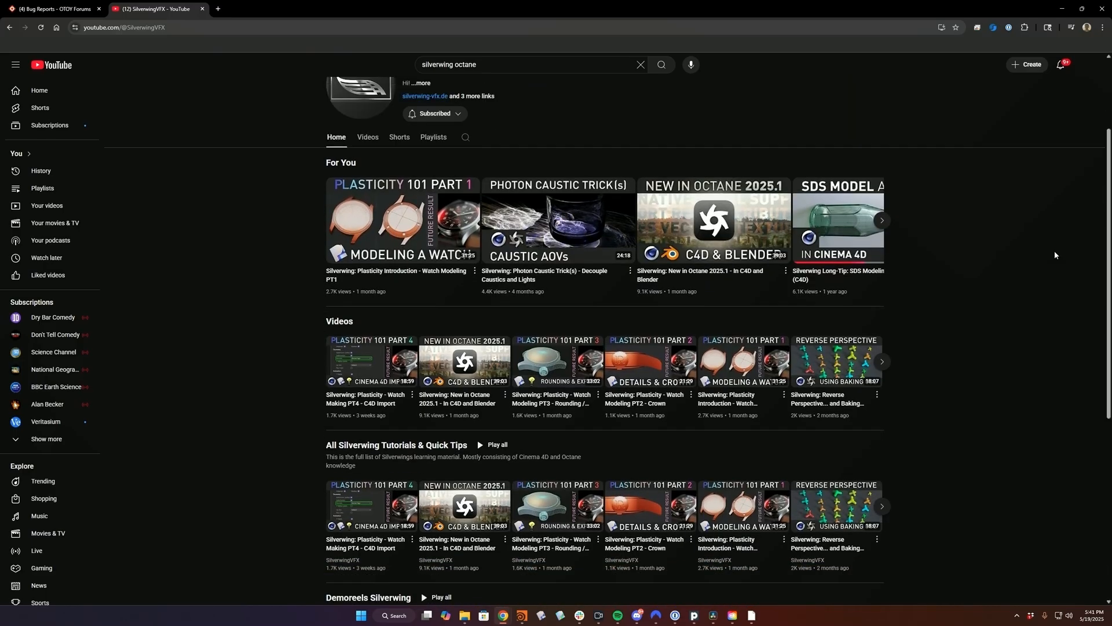
pyautogui.scroll(-3)
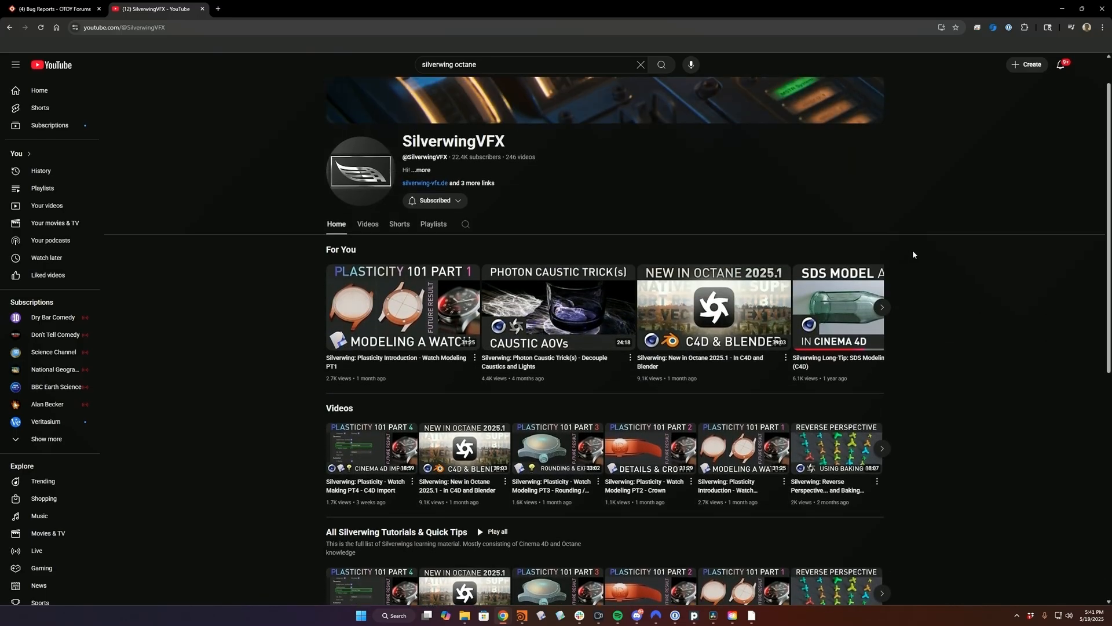
pyautogui.click(367, 223)
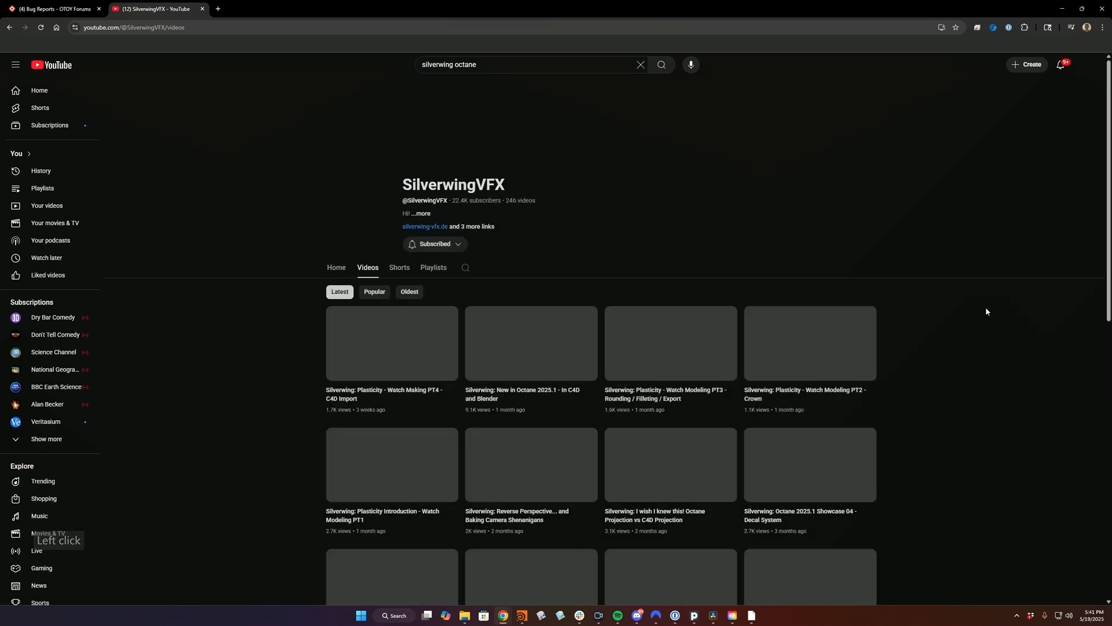
# - Scroll through the older Octane tutorials such as Handling Displacement and Octane Volume Changes
pyautogui.scroll(-3)
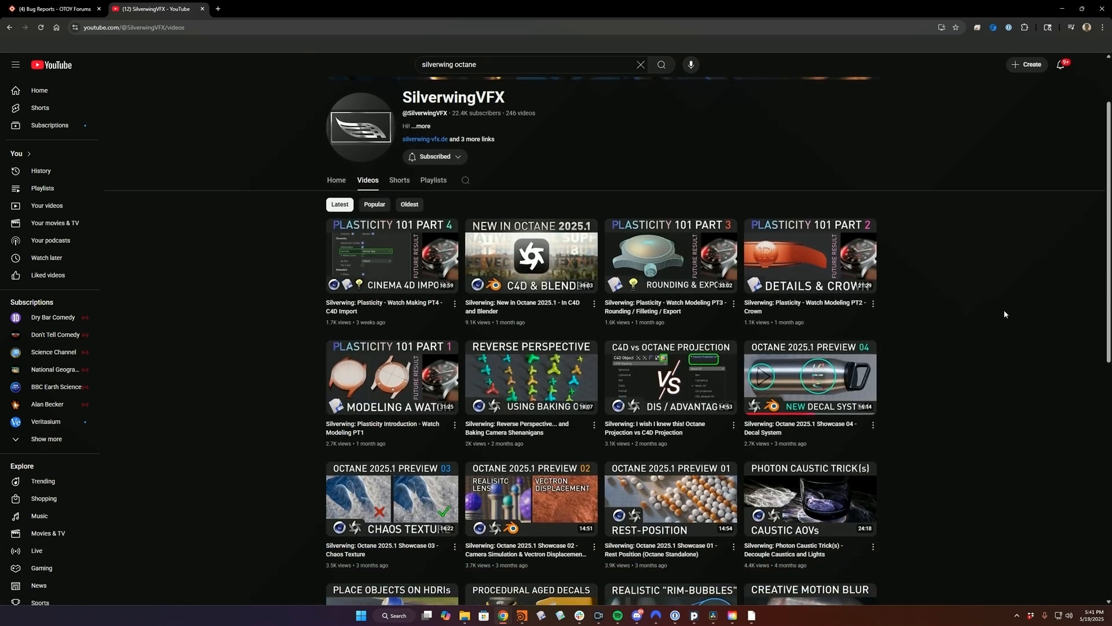
pyautogui.scroll(-3)
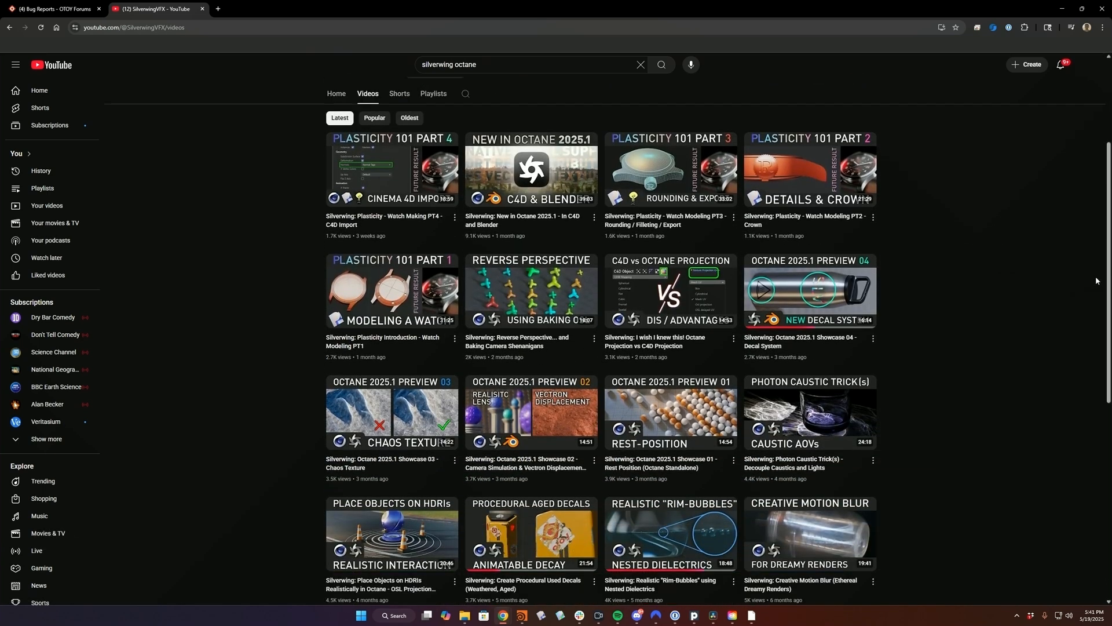
pyautogui.scroll(-3)
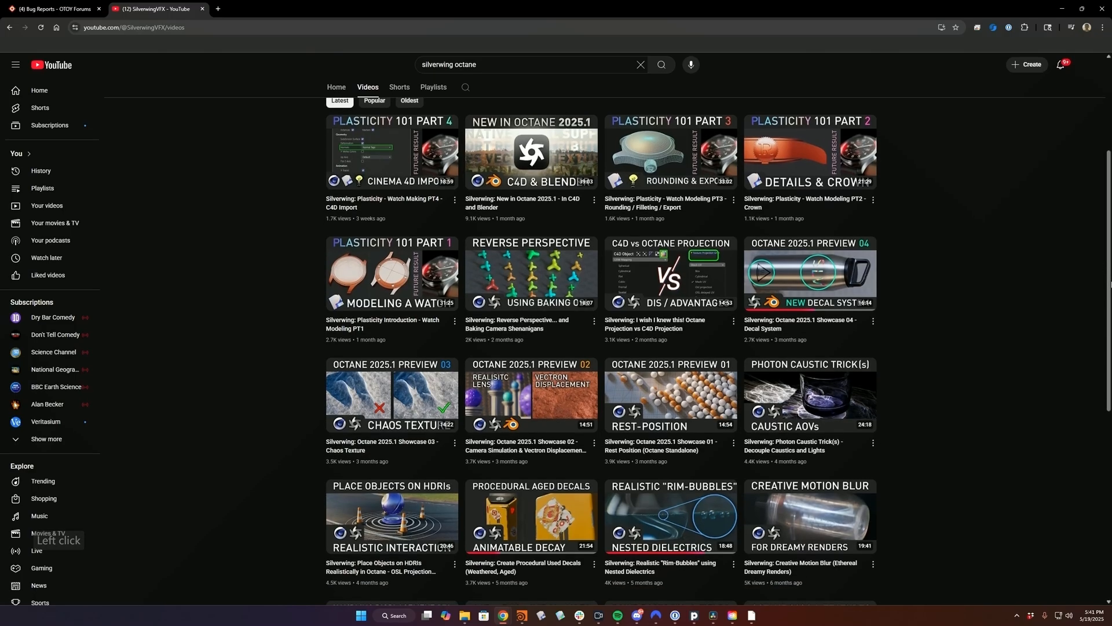
pyautogui.scroll(-3)
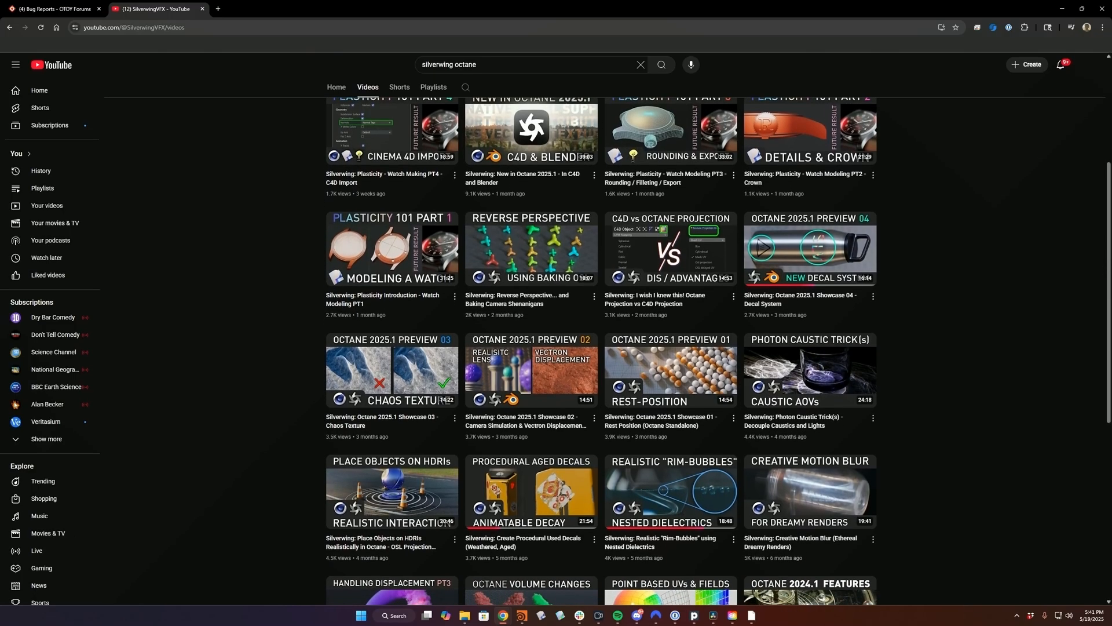
pyautogui.scroll(-3)
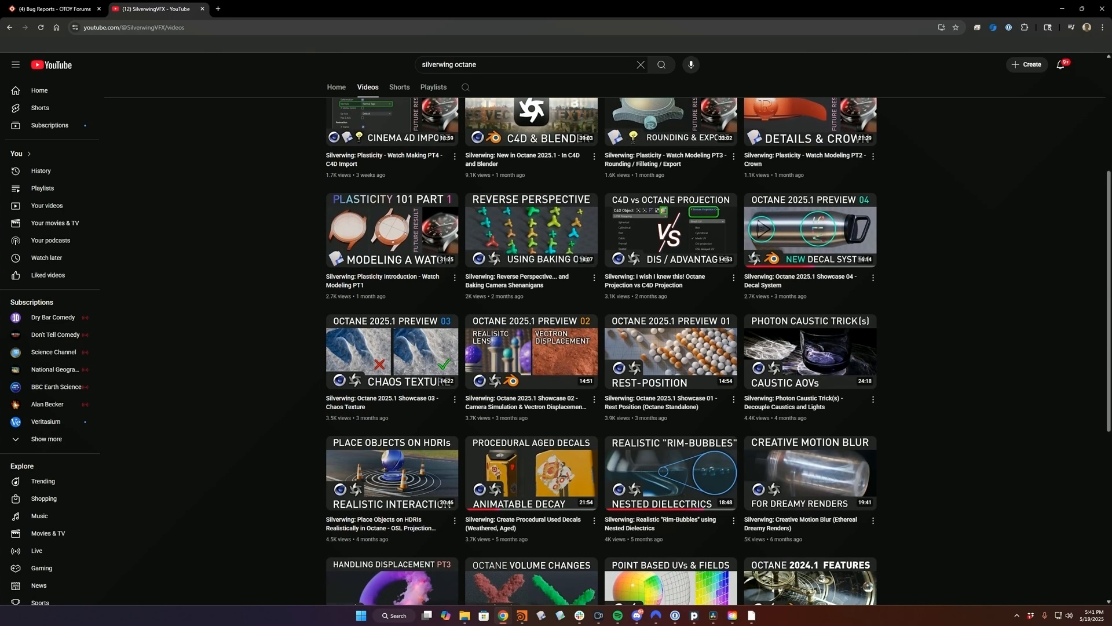
pyautogui.scroll(-3)
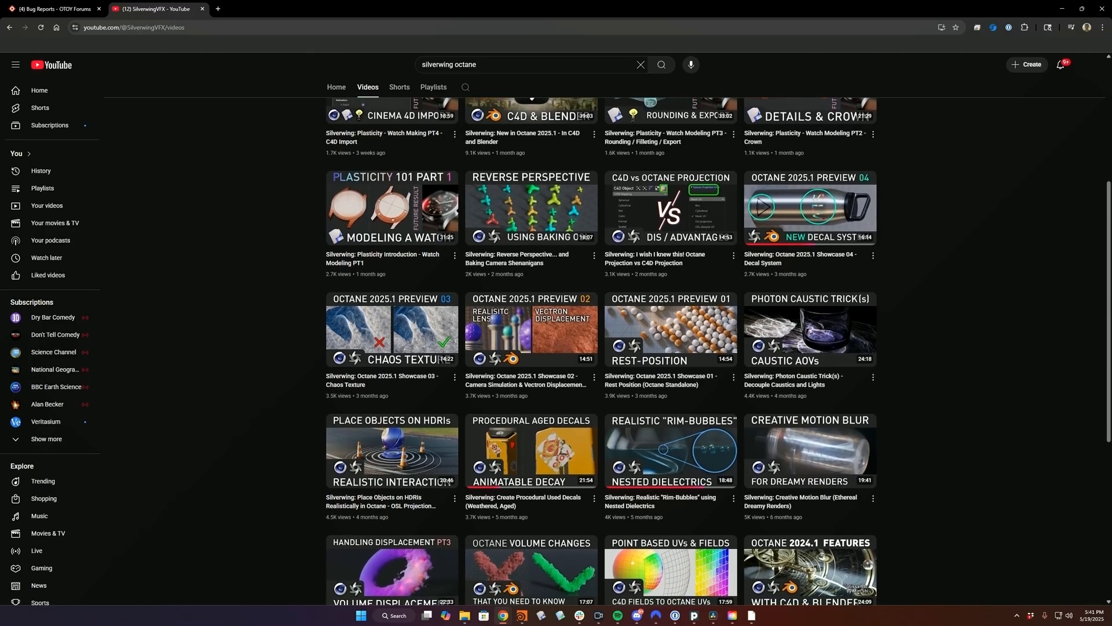
pyautogui.scroll(-3)
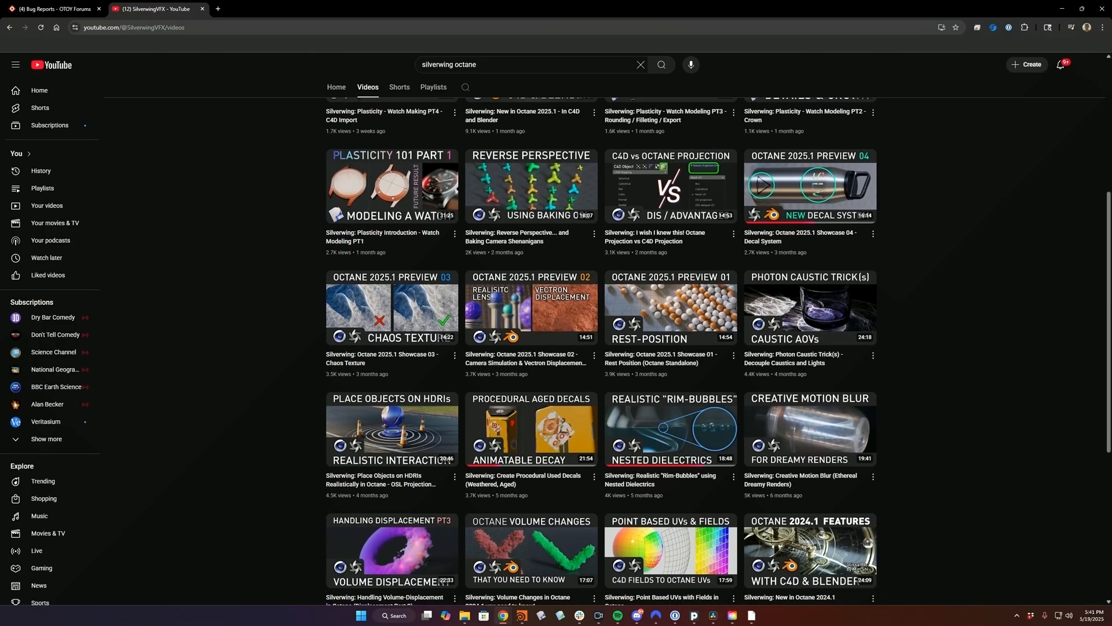
pyautogui.scroll(-3)
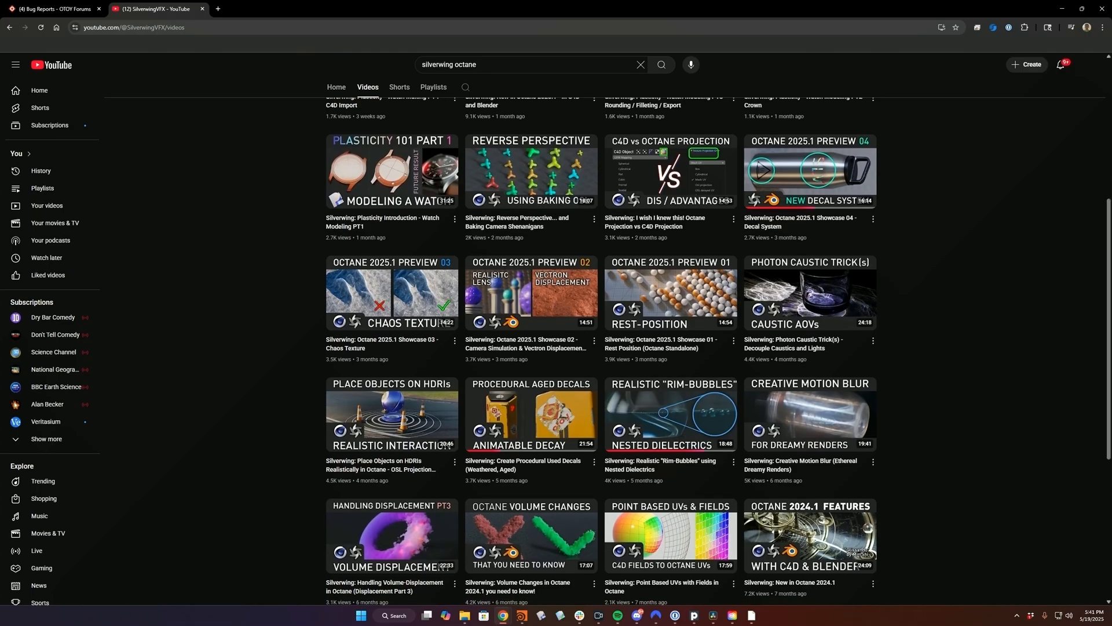
pyautogui.scroll(-3)
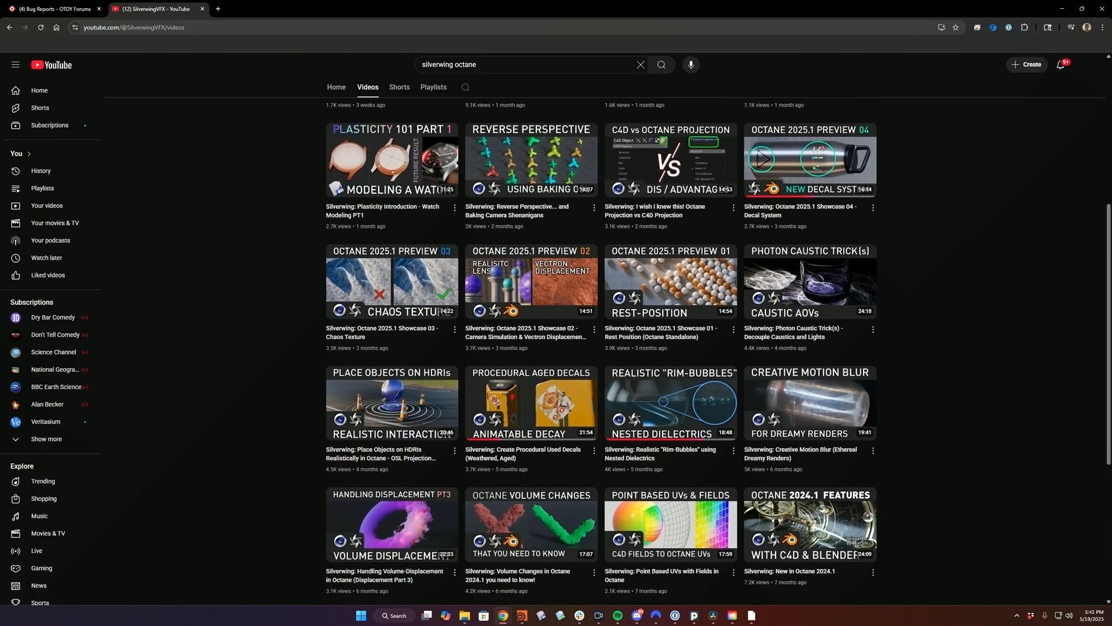
pyautogui.scroll(-3)
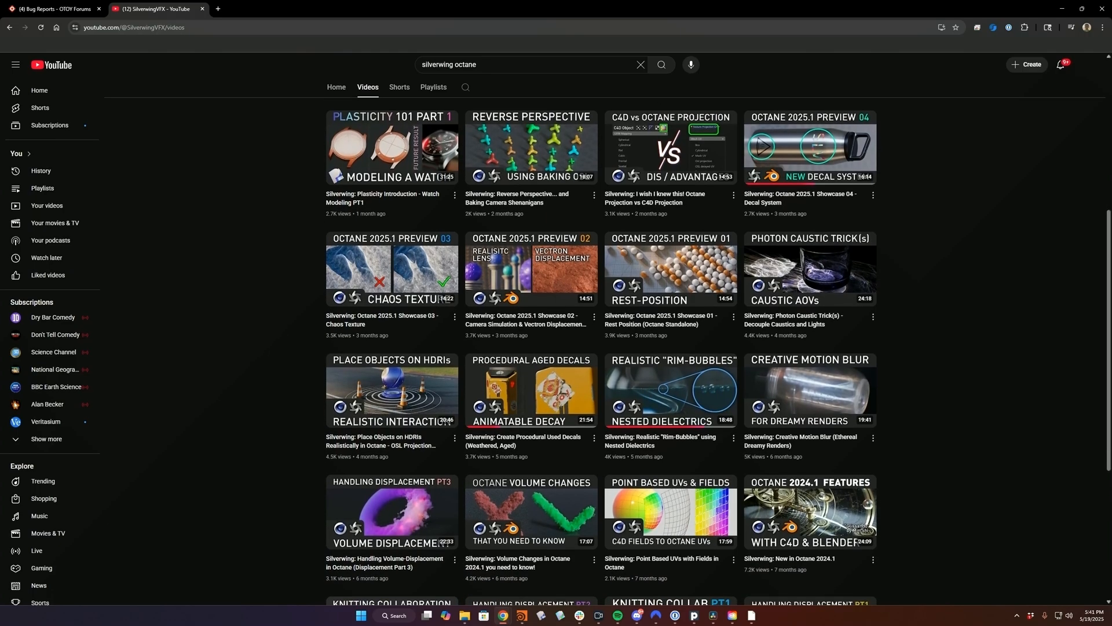
pyautogui.scroll(-3)
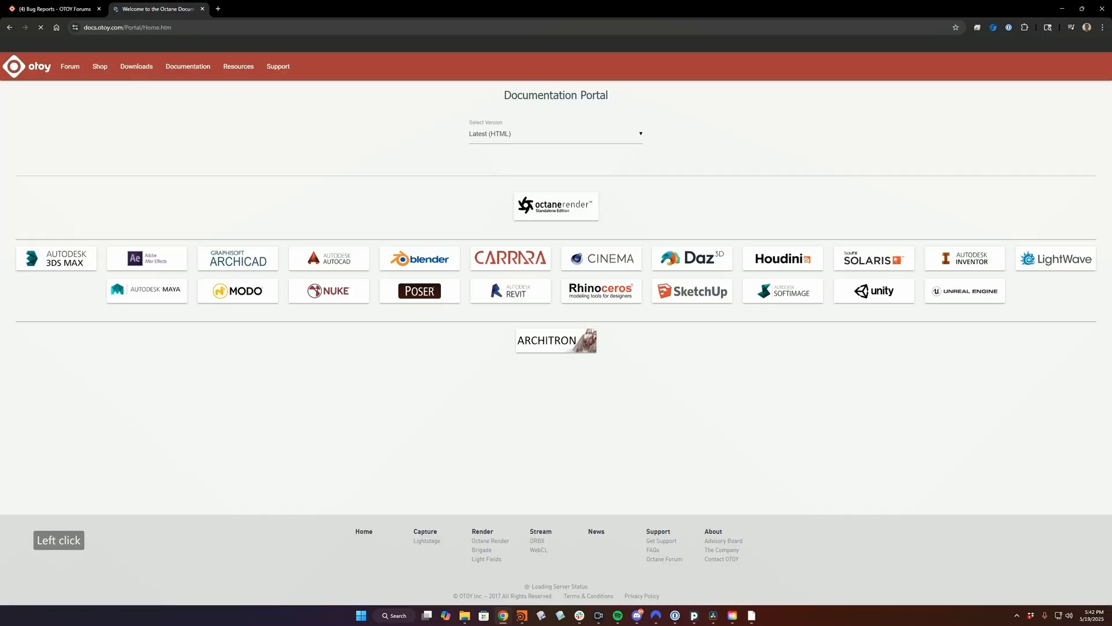
# - View the Houdini plugin manual's Material Composite page, then return to the docs portal
pyautogui.click(782, 257)
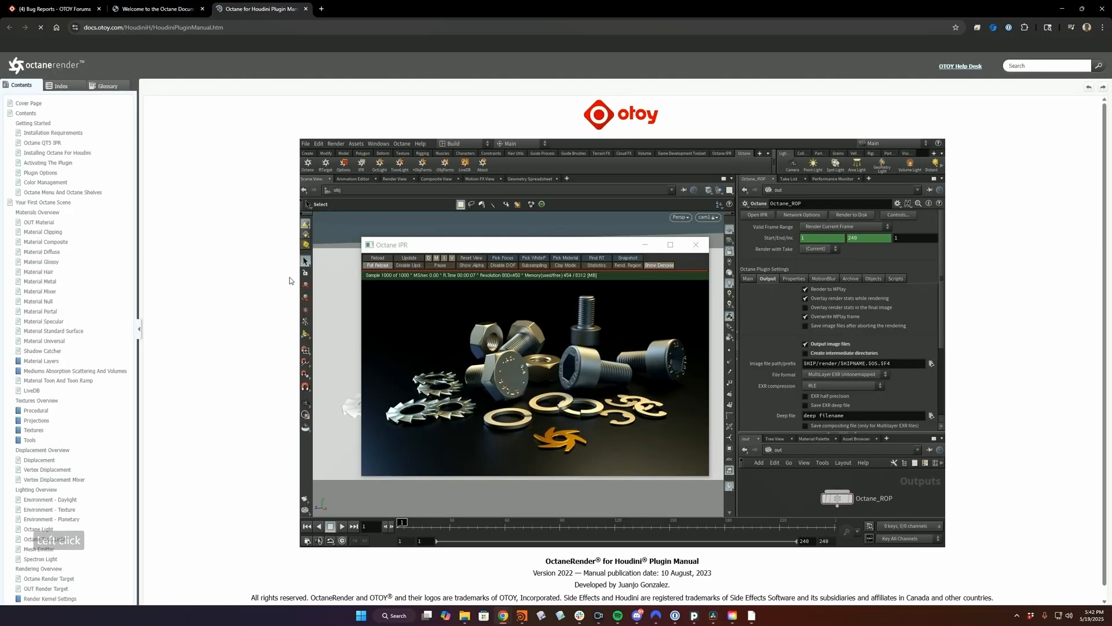
pyautogui.click(46, 237)
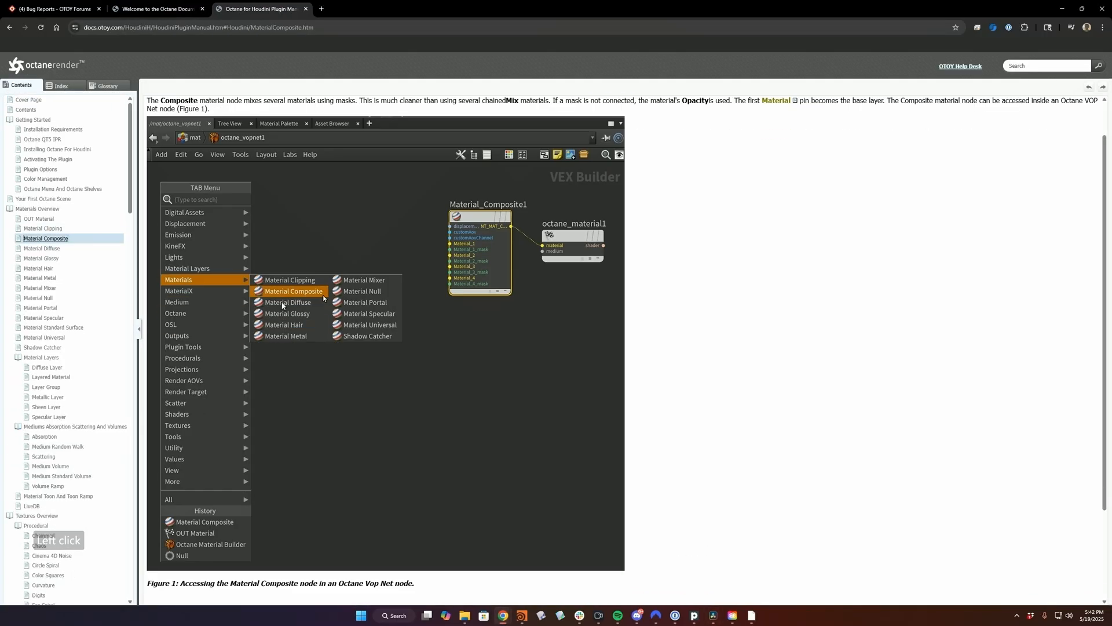
pyautogui.click(40, 258)
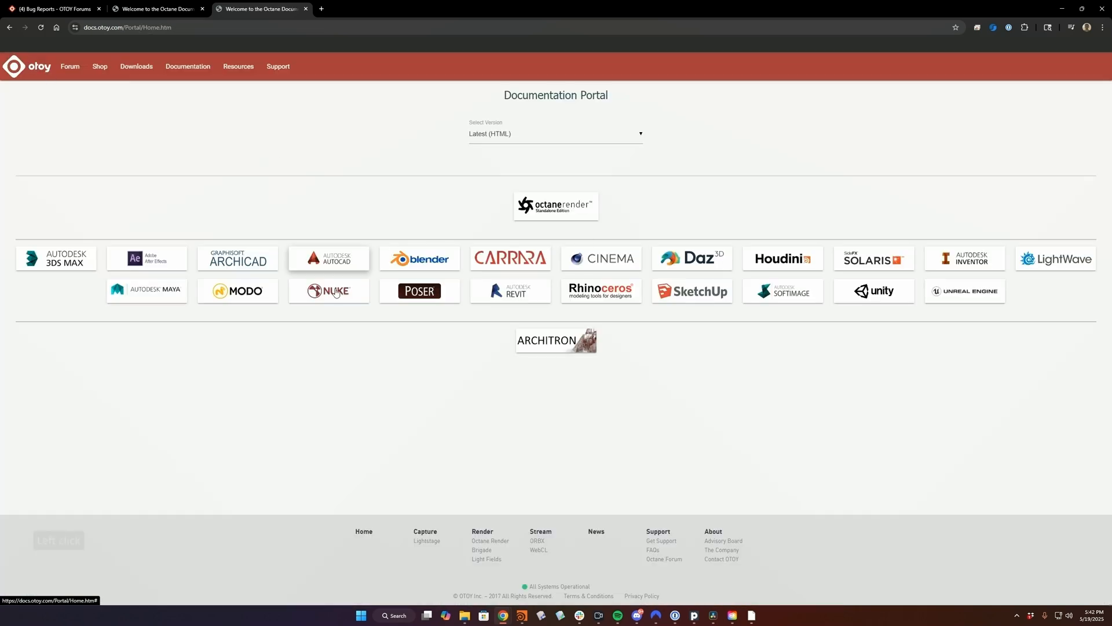
# - View the Cinema 4D guide's Materials and VRAM and Octane Material articles
pyautogui.click(601, 257)
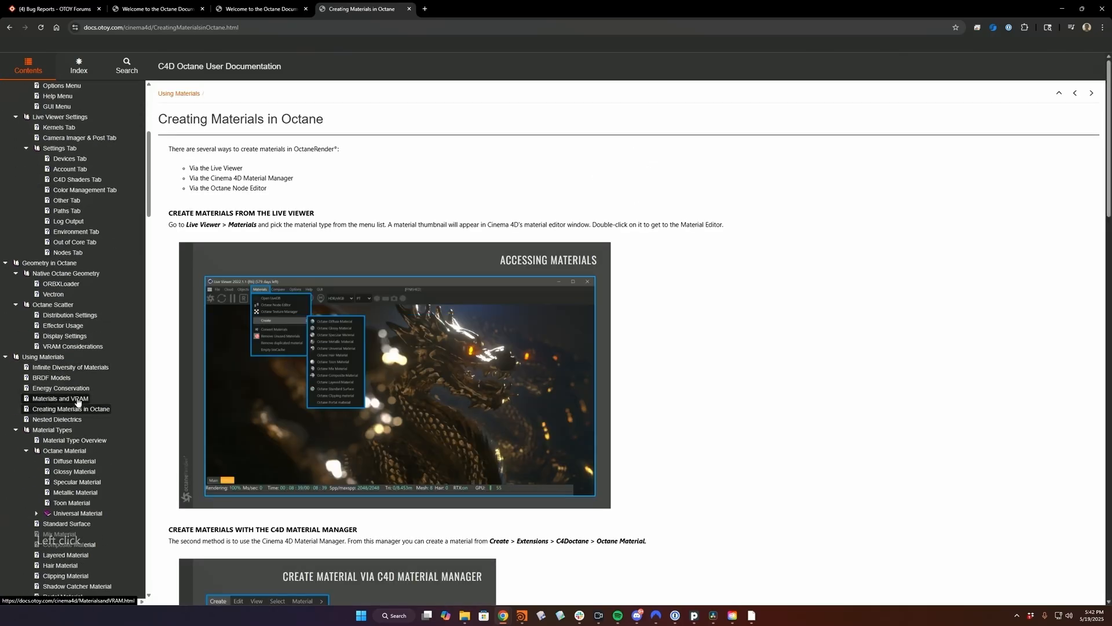
pyautogui.click(59, 397)
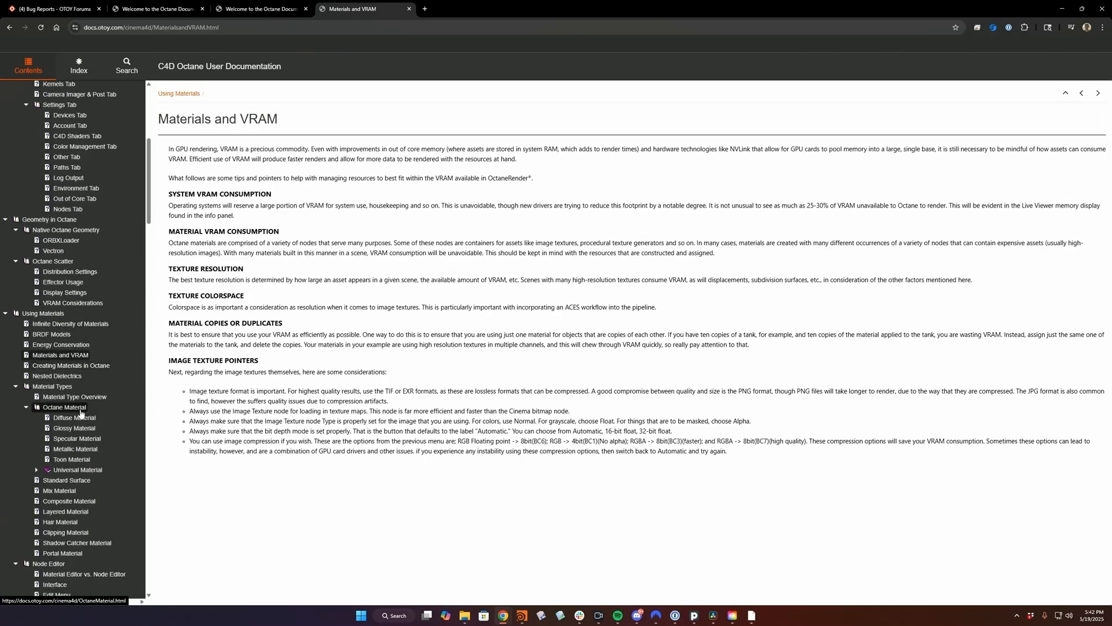
pyautogui.click(50, 8)
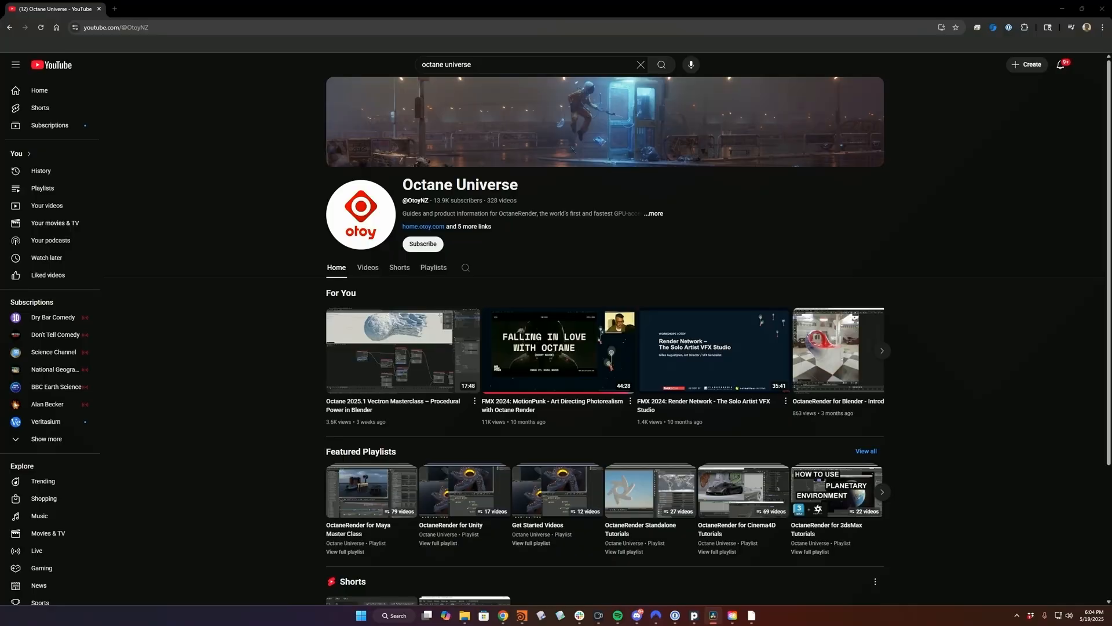